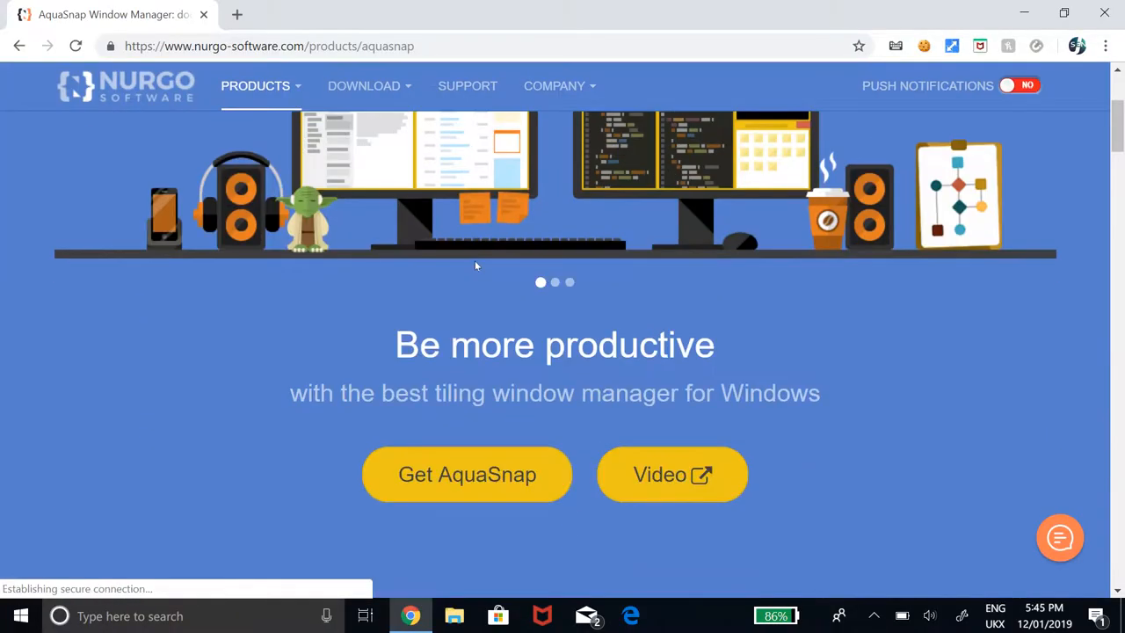
Download the free Personal freeware edition of AquaSnap from the Nurgo versions and pricing page
scroll(down, 3)
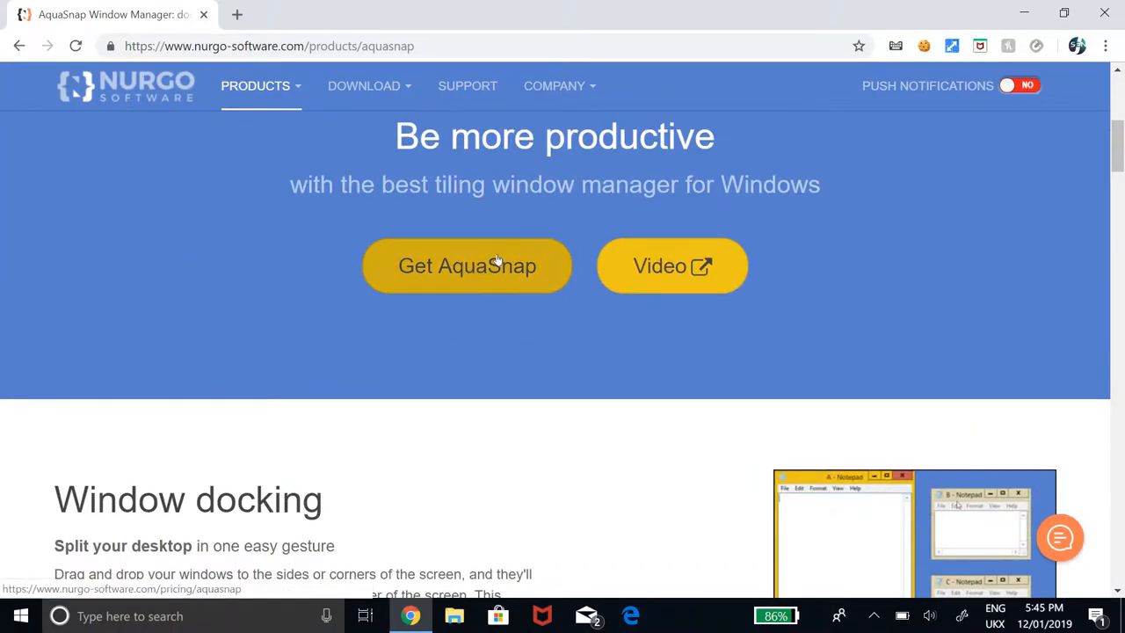
click(467, 266)
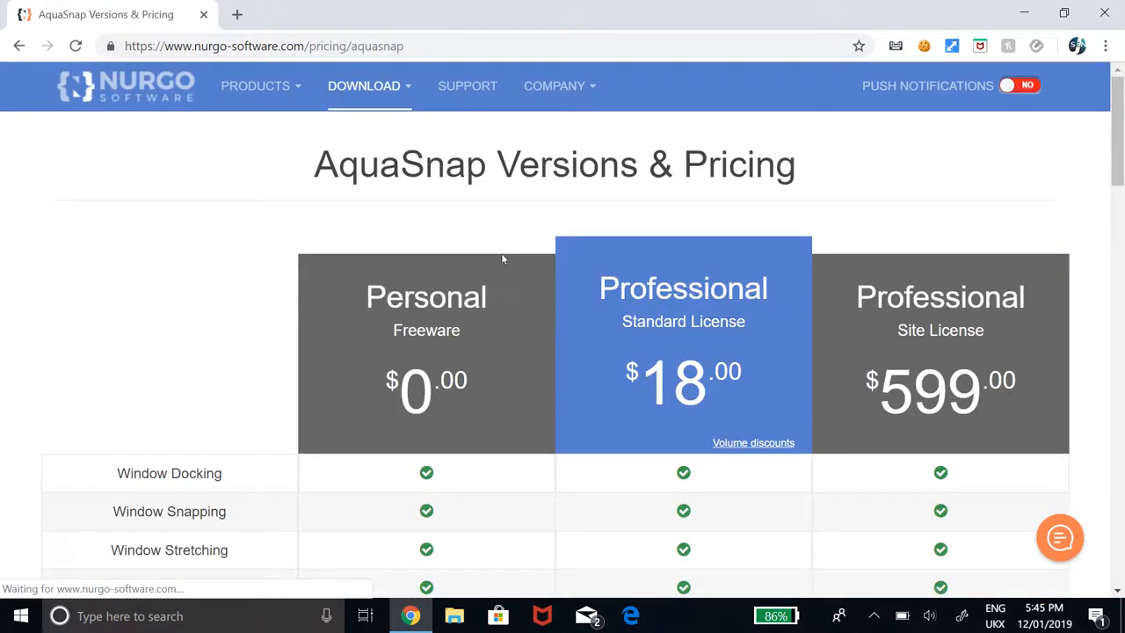
scroll(down, 3)
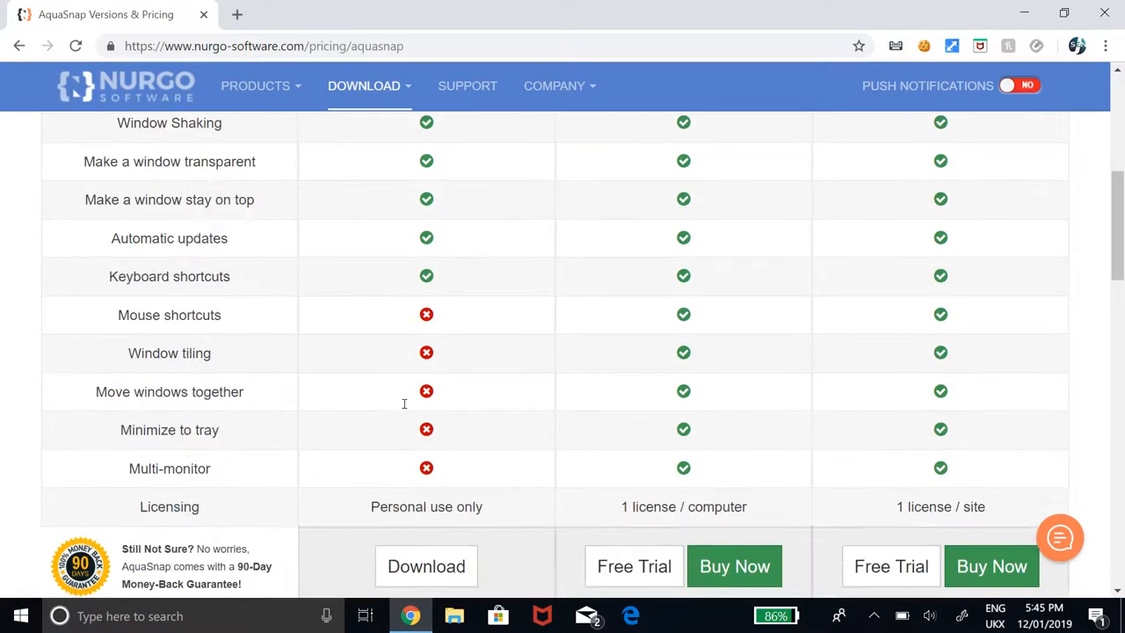
scroll(down, 3)
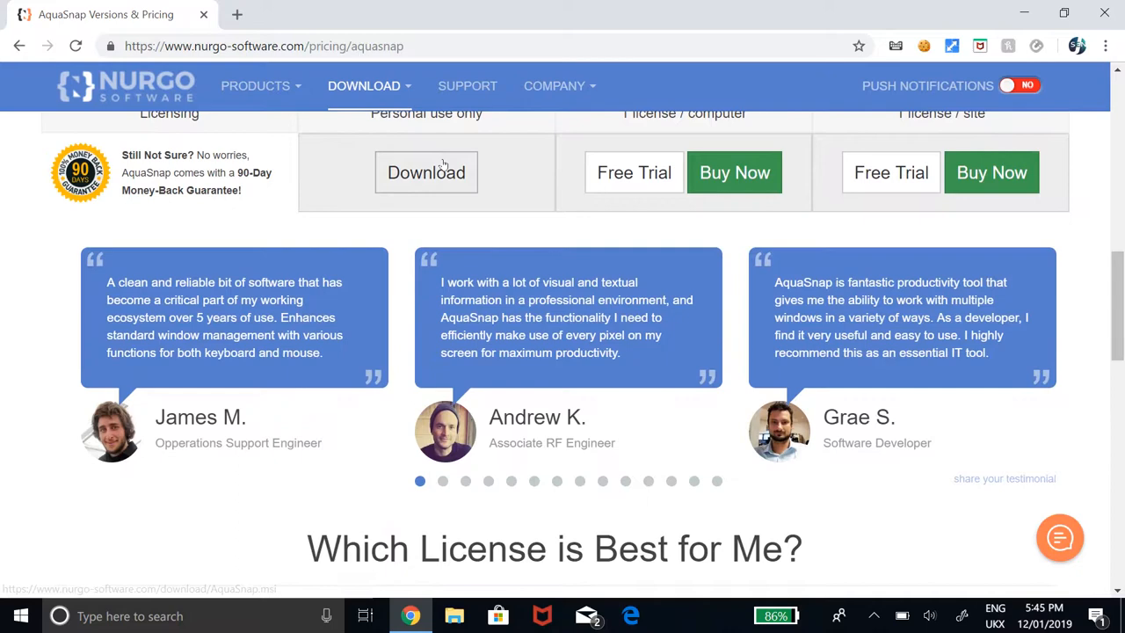
click(427, 172)
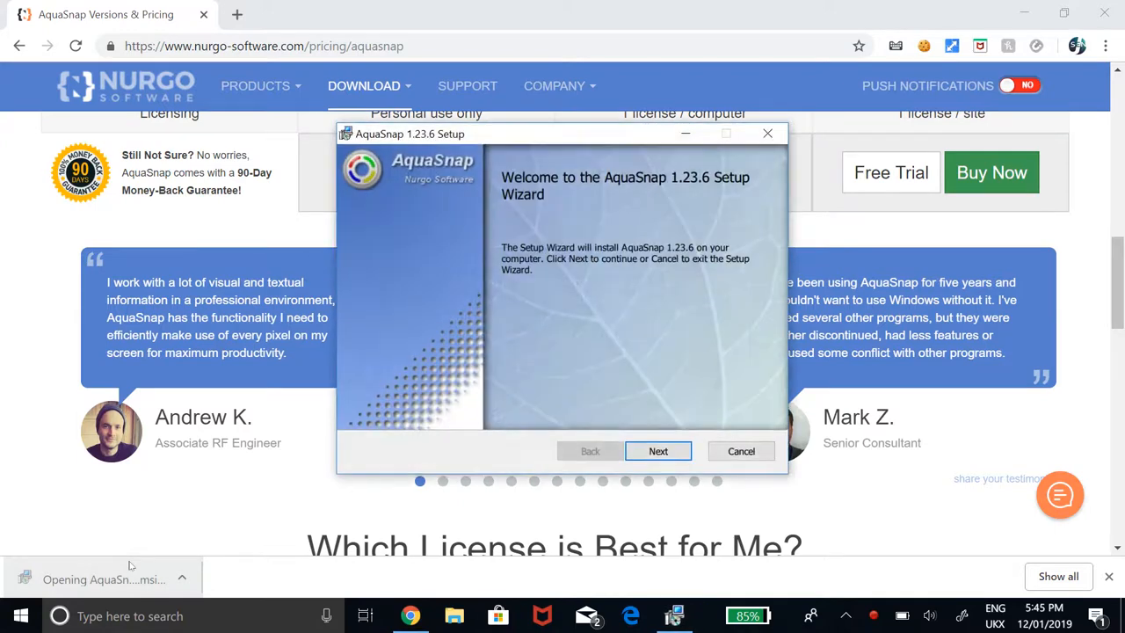
Advance AquaSnap Setup past the welcome page, keeping install folder C:\Program Files (x86)\AquaSnap\
click(659, 451)
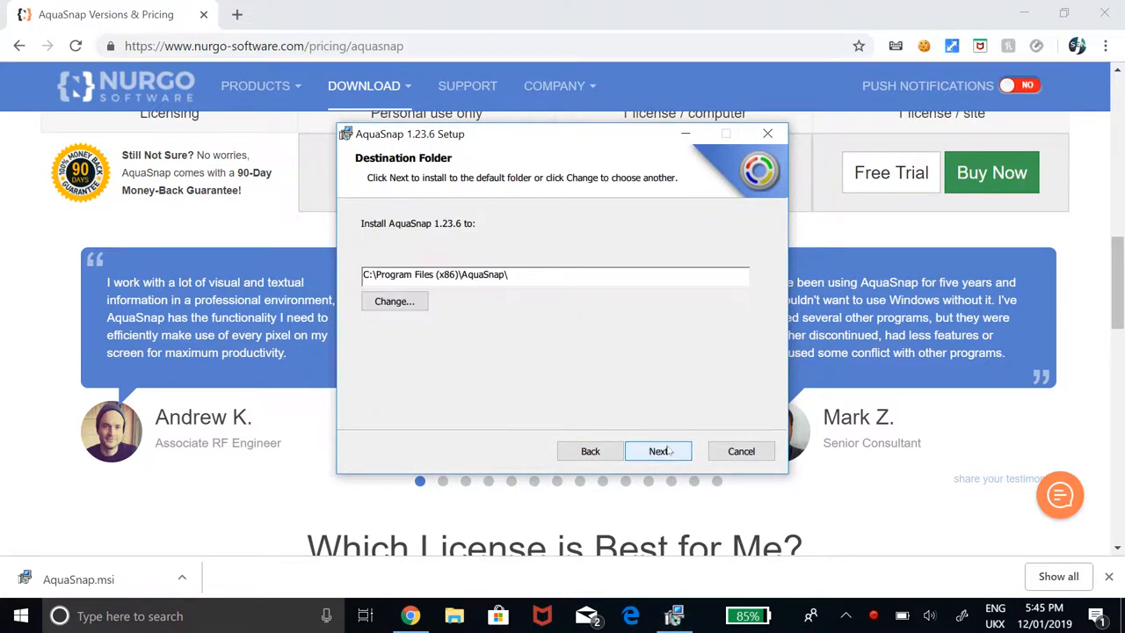
click(659, 451)
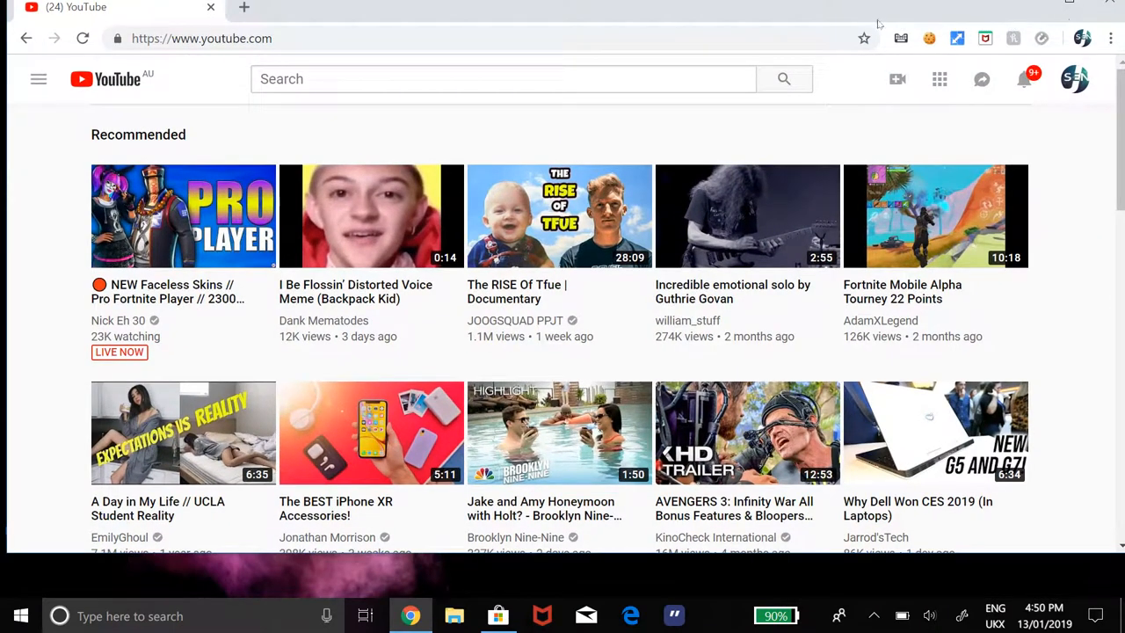
Restore the YouTube Chrome window and open Microsoft Store alongside it from the taskbar
click(1088, 7)
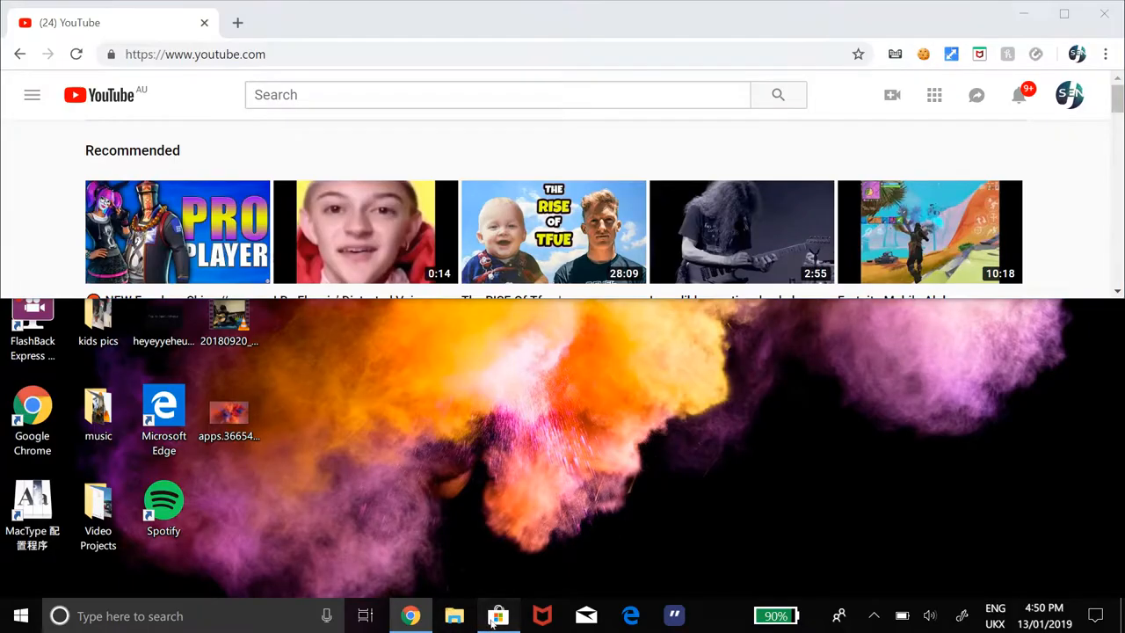
click(498, 615)
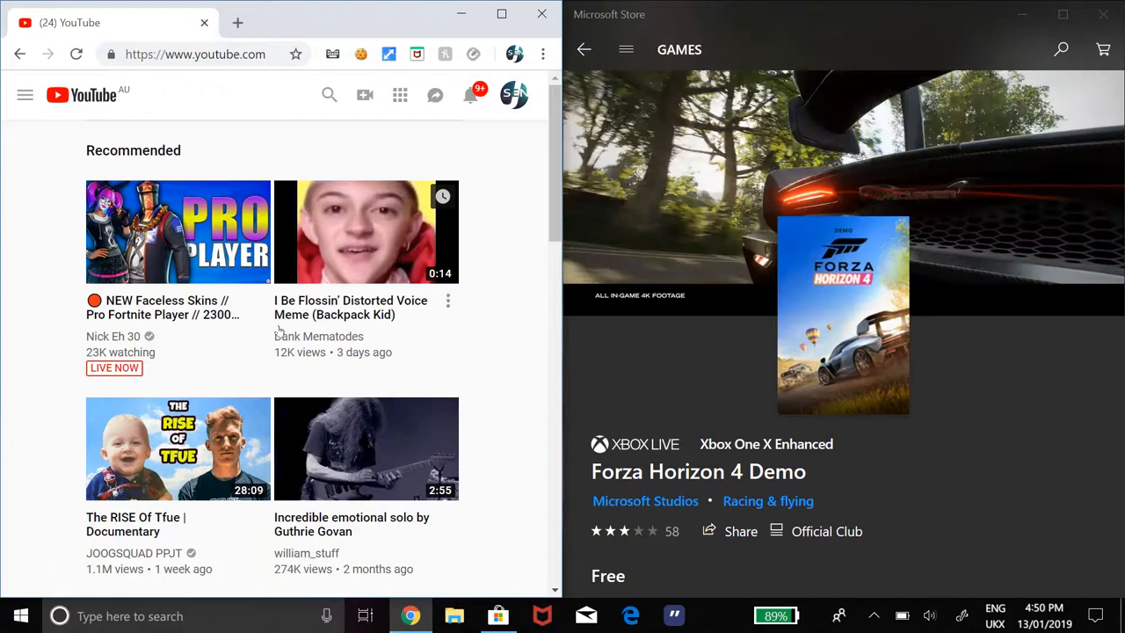
click(455, 615)
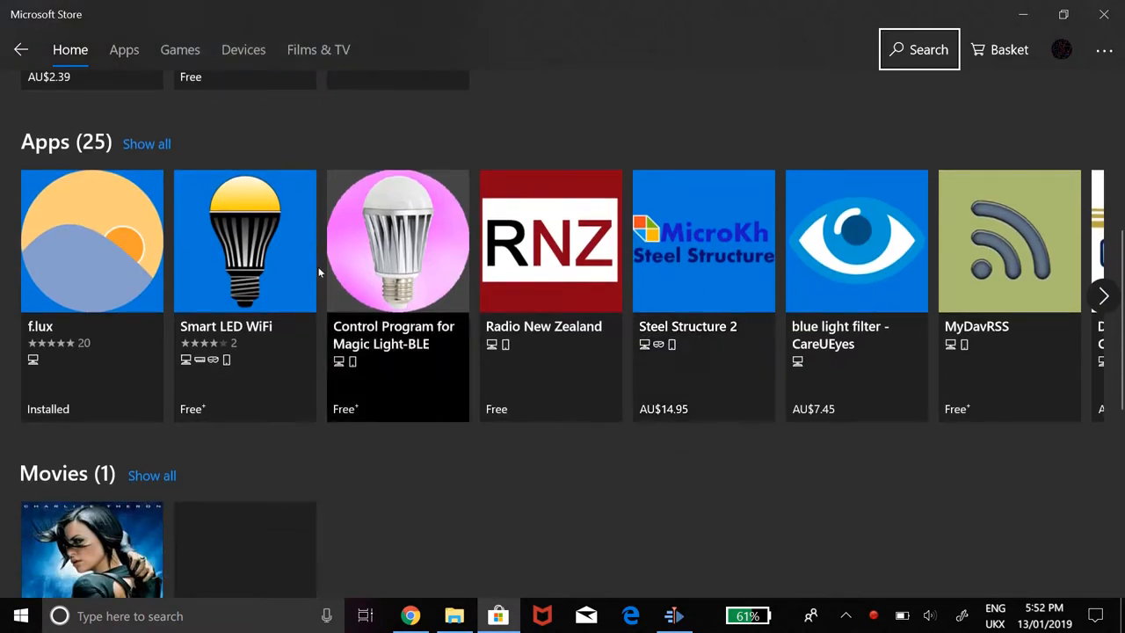
Launch f.lux and warm its Sunset colour to Halogen
click(124, 50)
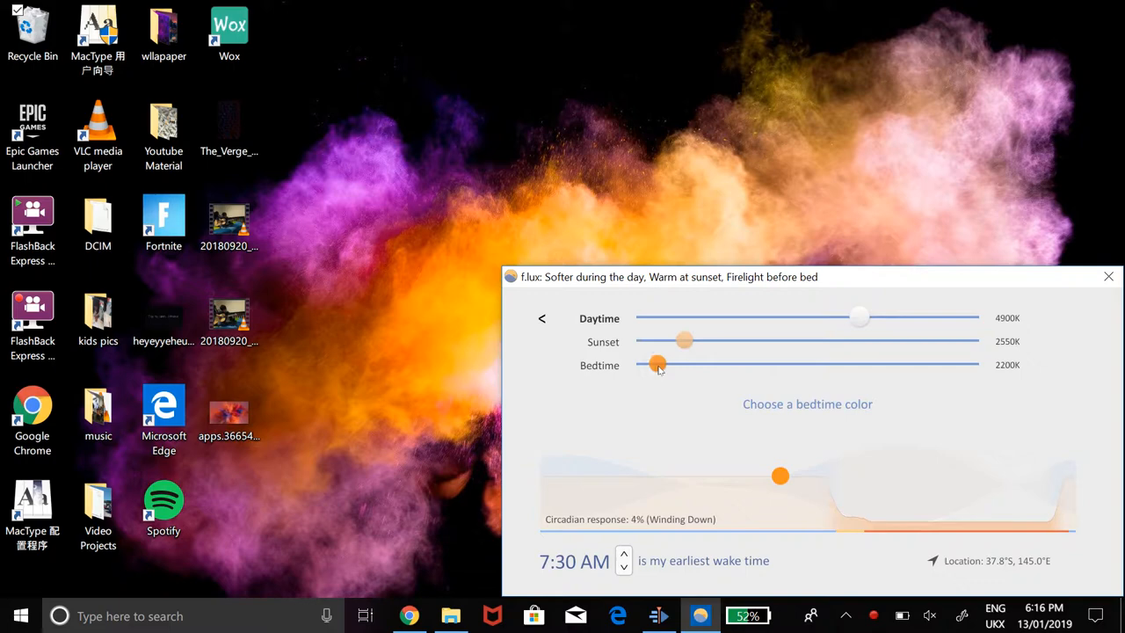
drag(684, 341, 747, 342)
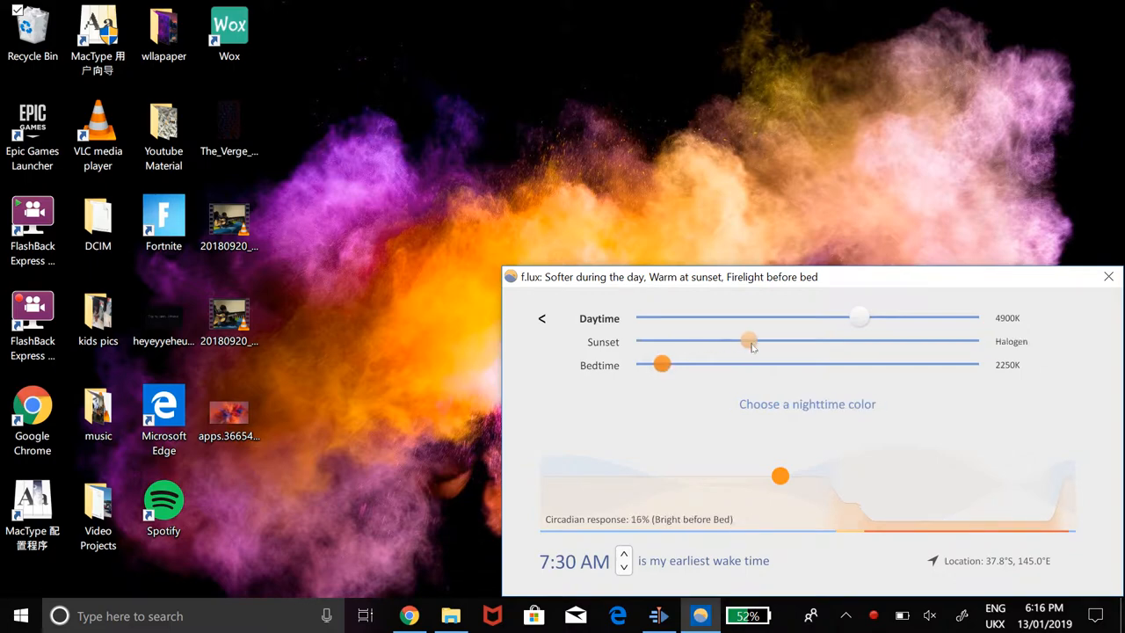